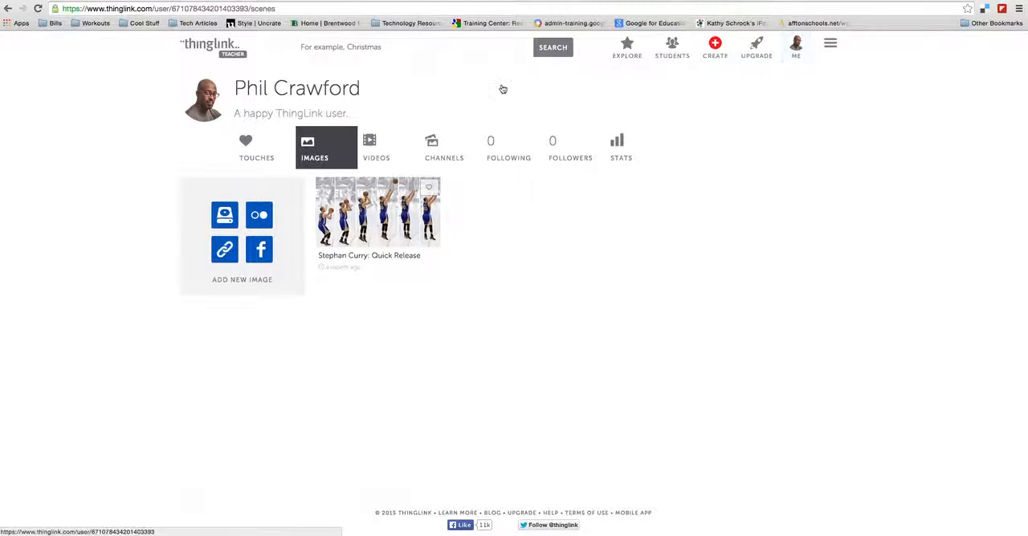
Step: Switch the profile to its Touches list, where the touched Black History Project image appears
click(376, 148)
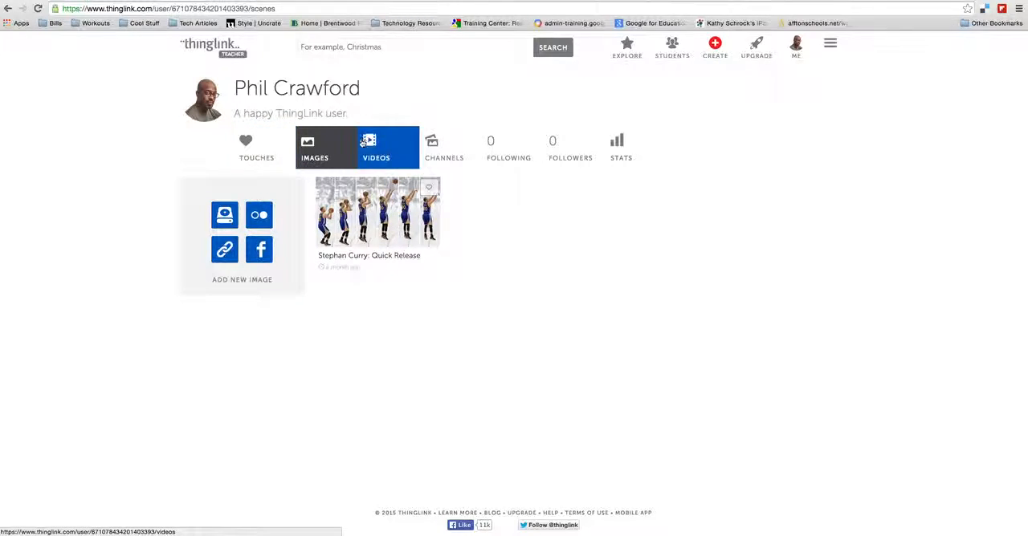
click(315, 148)
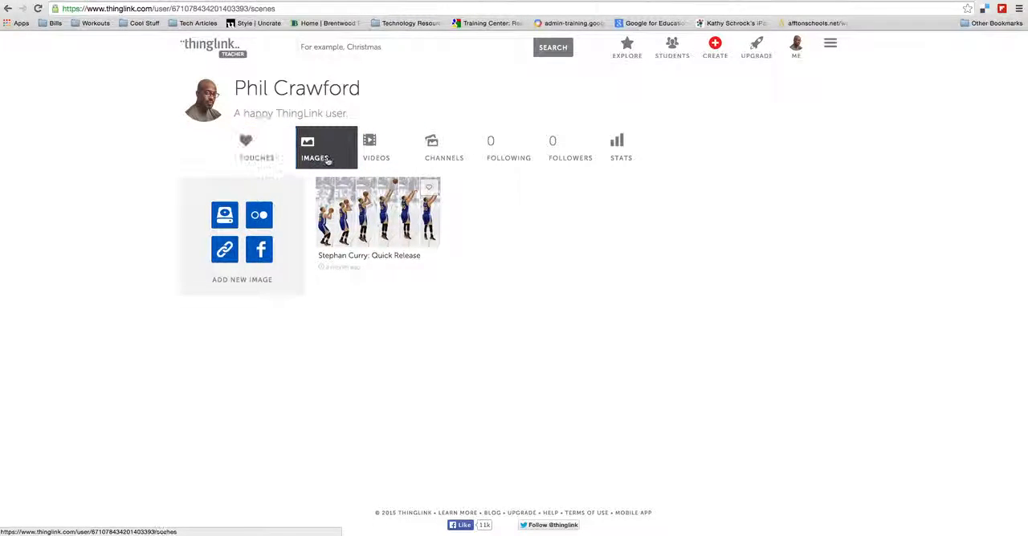
click(257, 147)
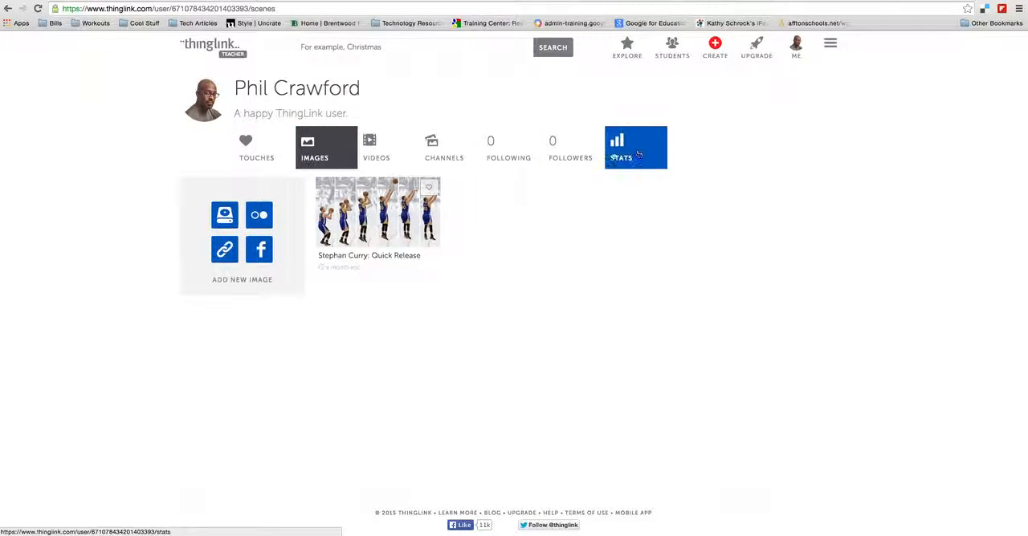
click(257, 147)
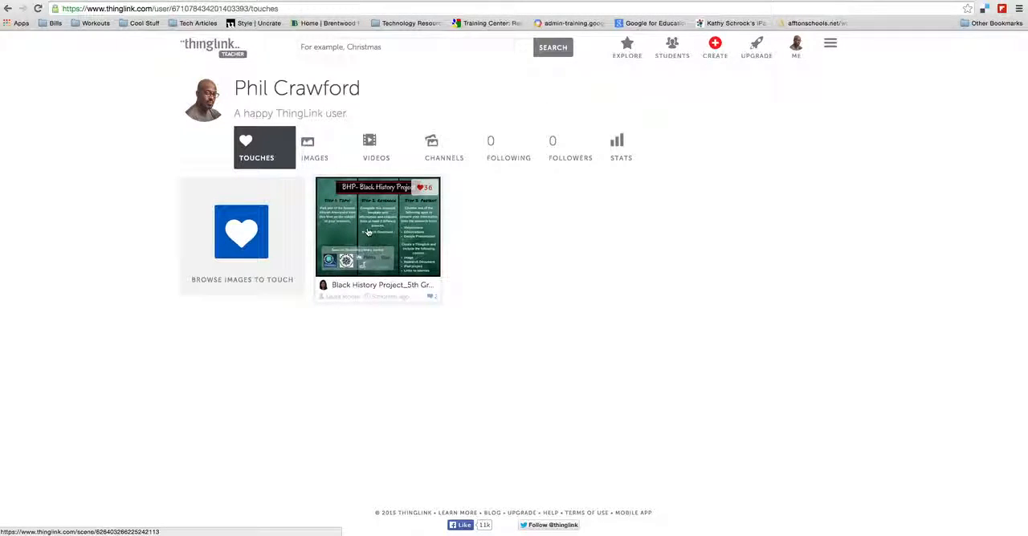
Step: Open the touched Black History Project_5th Grade Research image on its own page
click(377, 228)
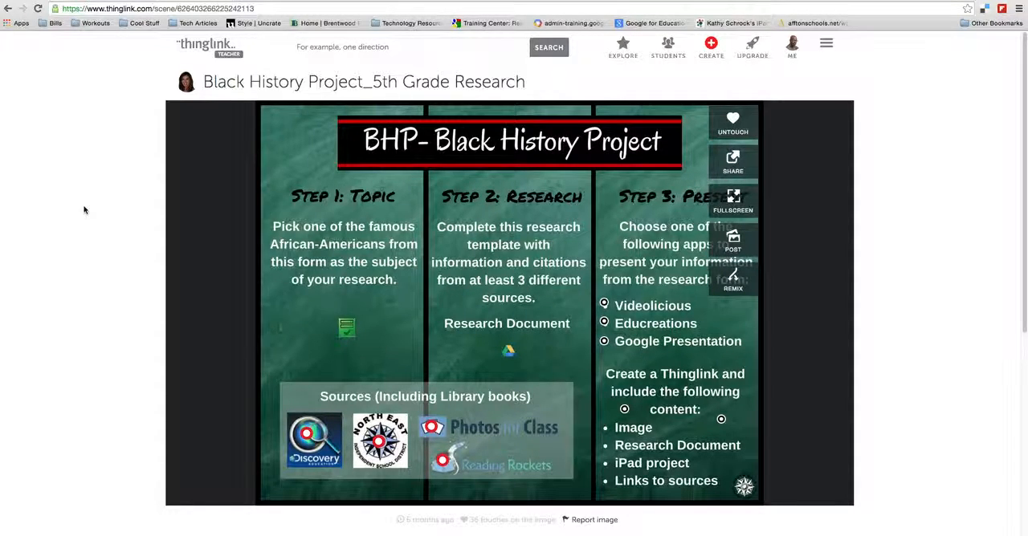
mouse_move(274, 224)
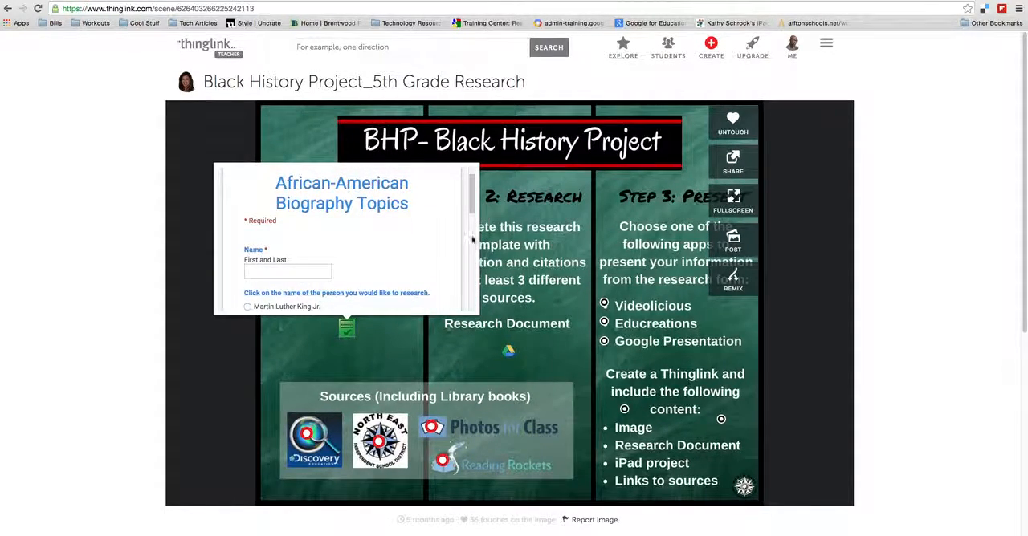
Step: Scroll through the African-American Biography Topics form's list of names
scroll(down, 3)
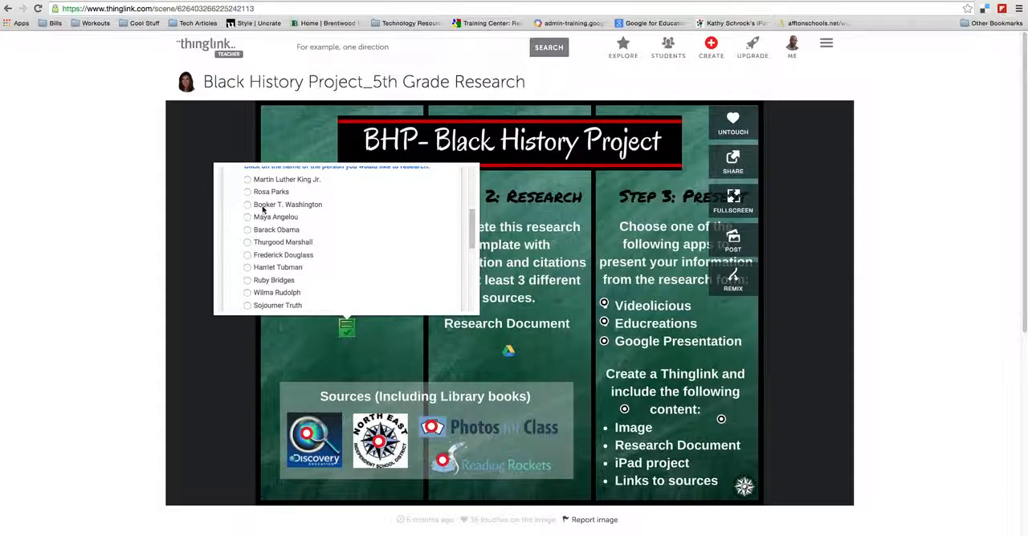
mouse_move(343, 336)
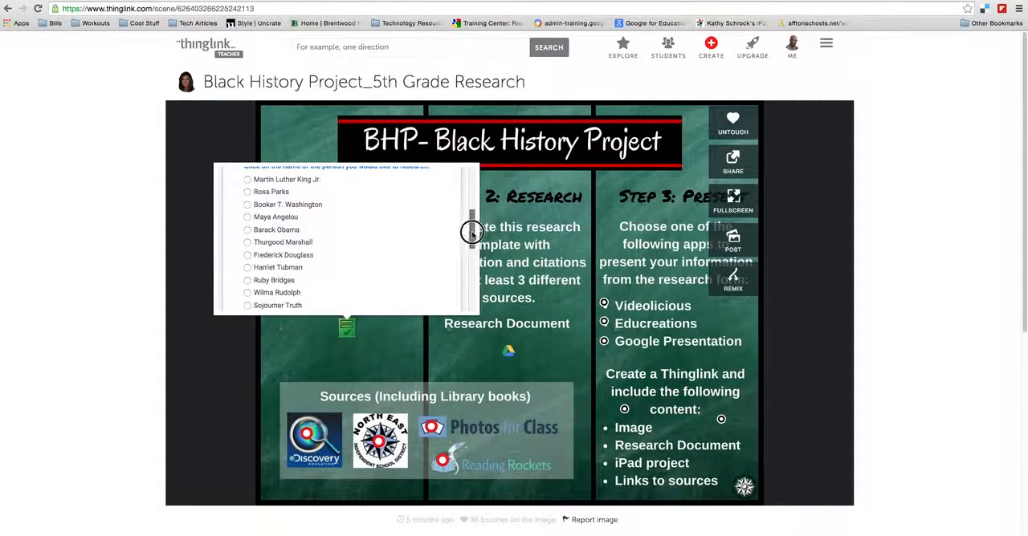
scroll(down, 3)
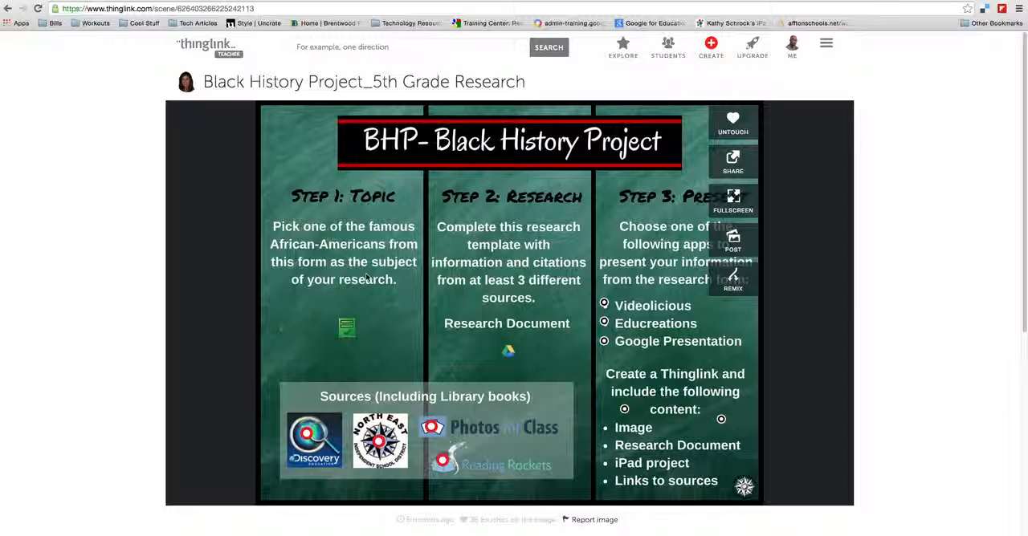
mouse_move(508, 350)
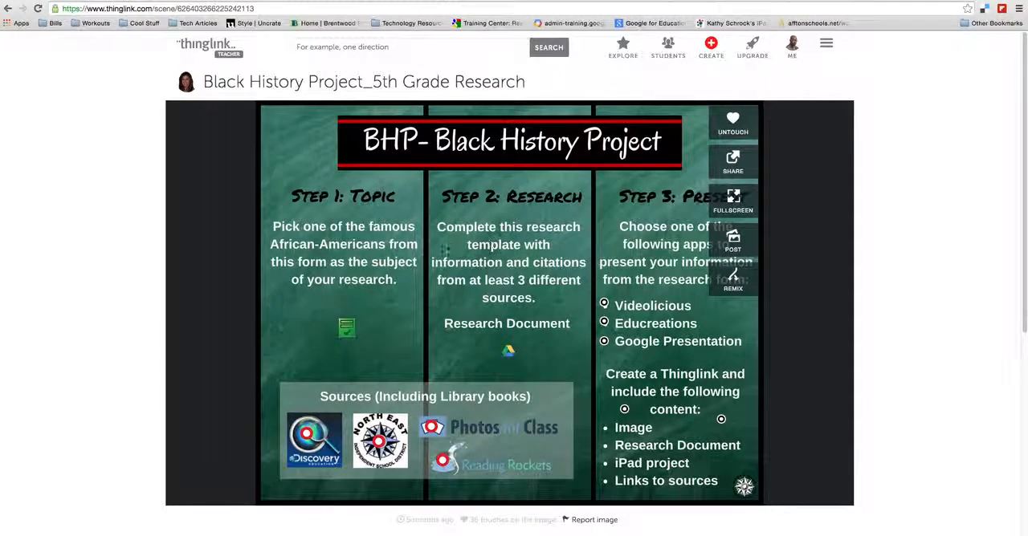
mouse_move(604, 341)
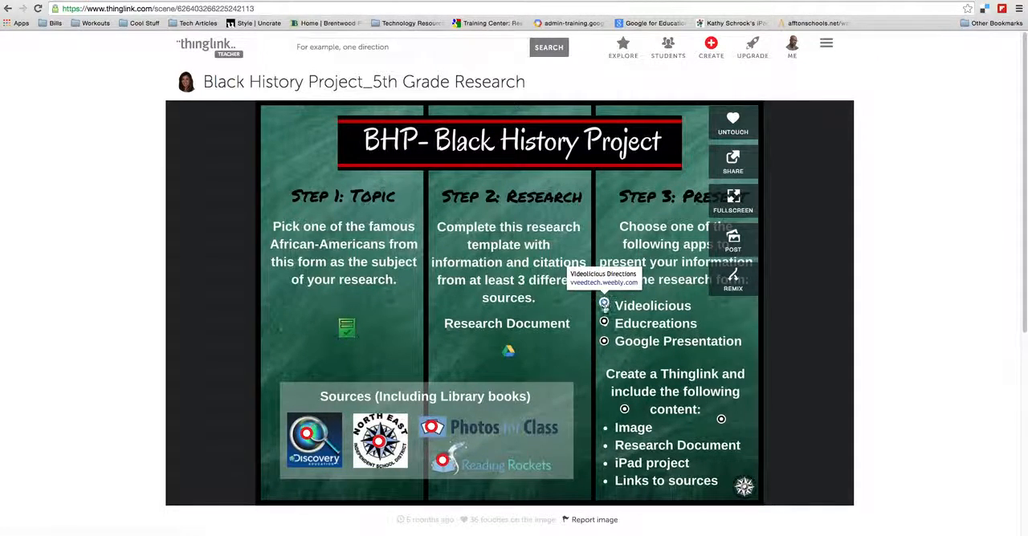
mouse_move(604, 325)
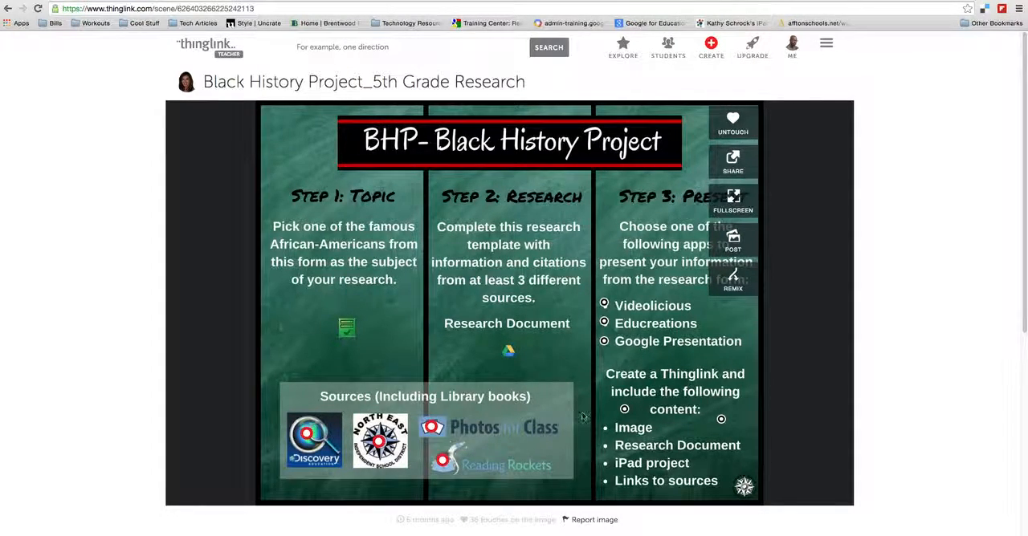
mouse_move(90, 149)
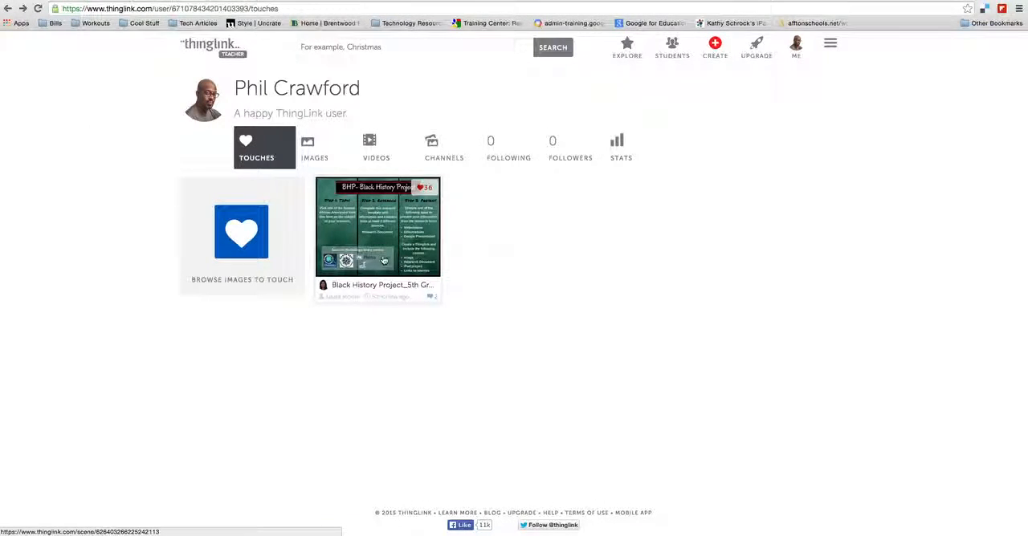
Step: View the profile's uploaded images, then its empty Videos section
click(315, 148)
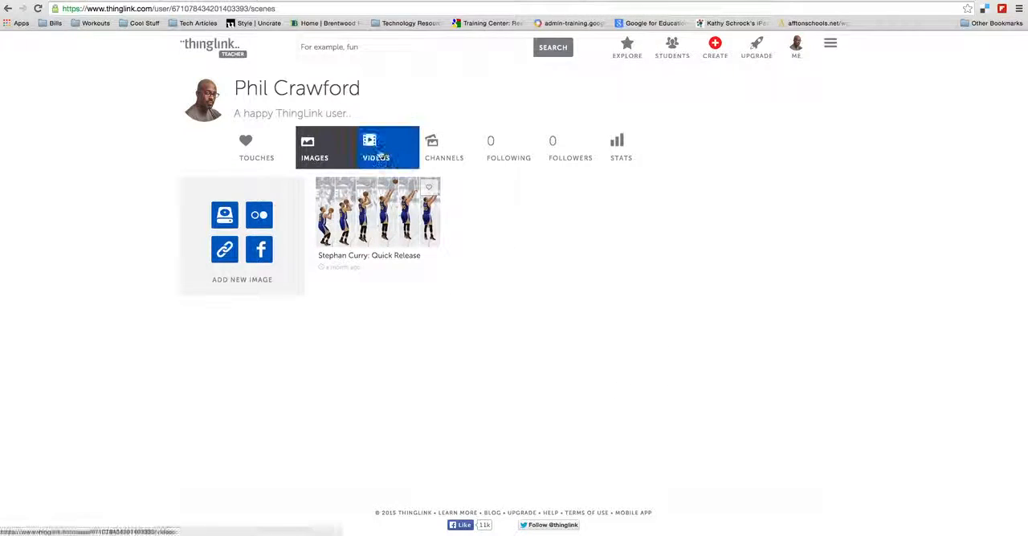
click(376, 148)
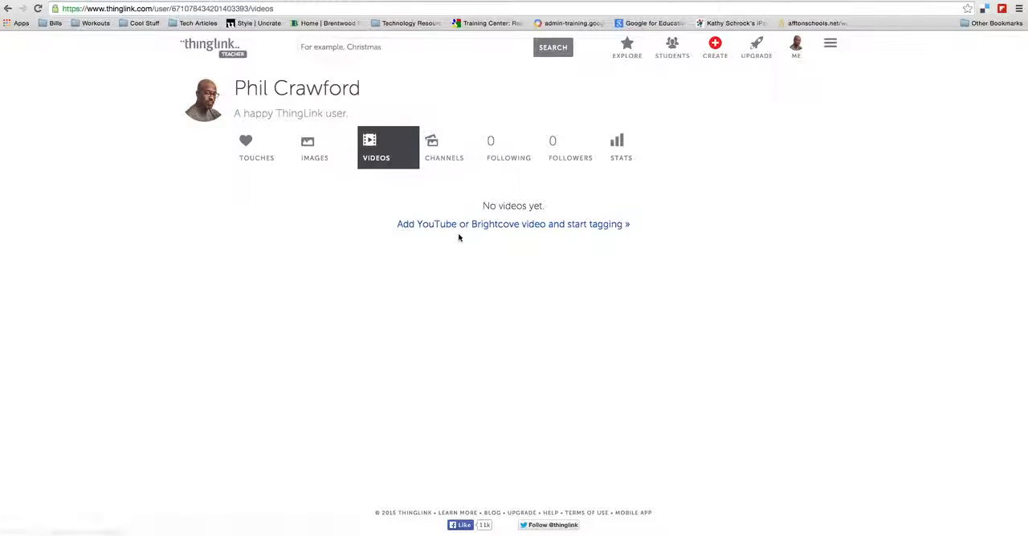
mouse_move(440, 276)
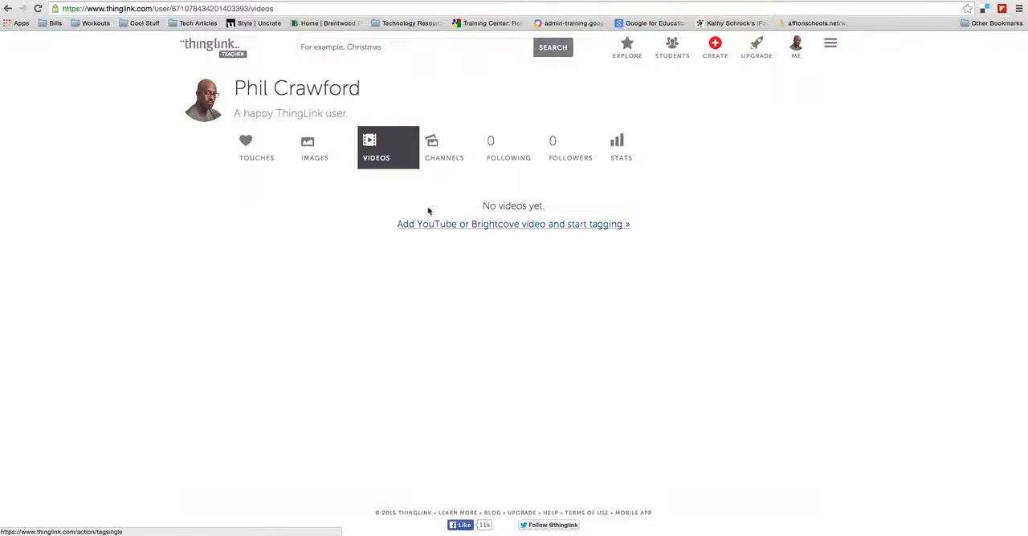
Step: Show the profile's Channels list with Create New Channel and the Students of Phil Crawford channel
click(444, 148)
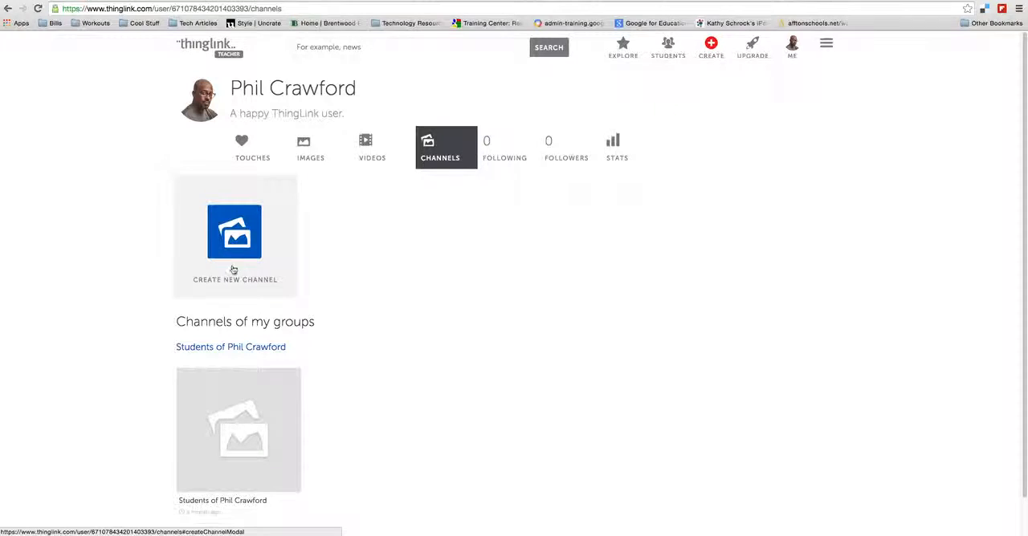
mouse_move(273, 286)
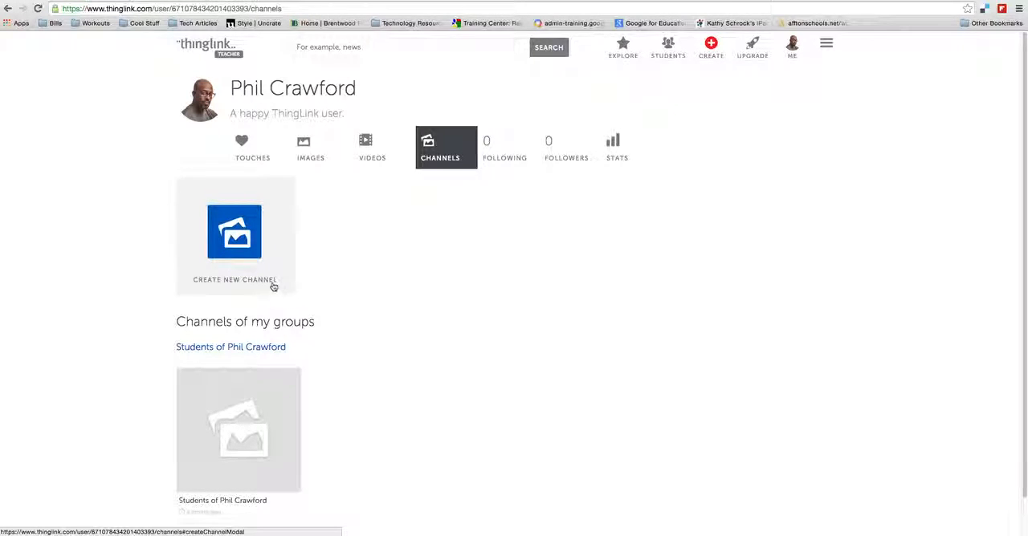
mouse_move(235, 233)
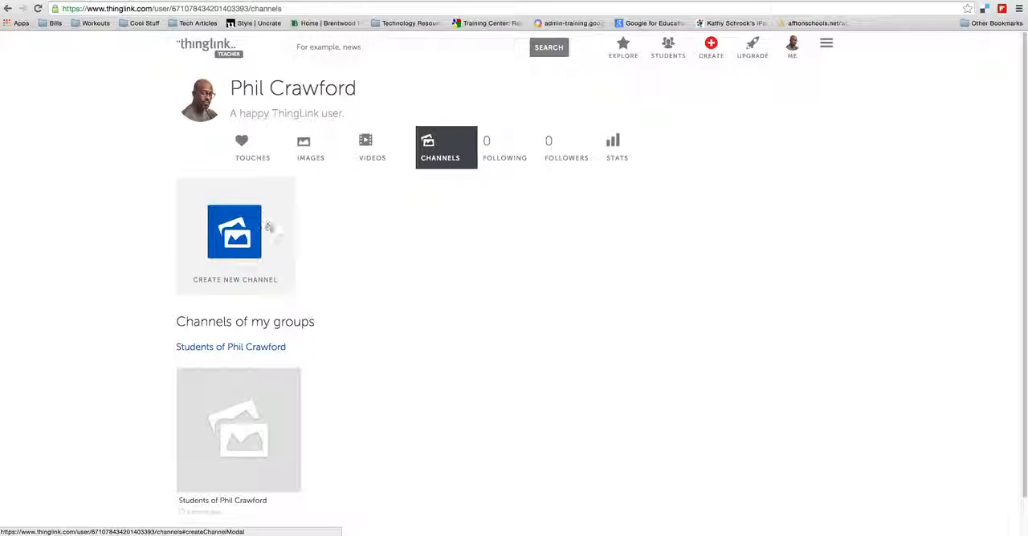
click(504, 148)
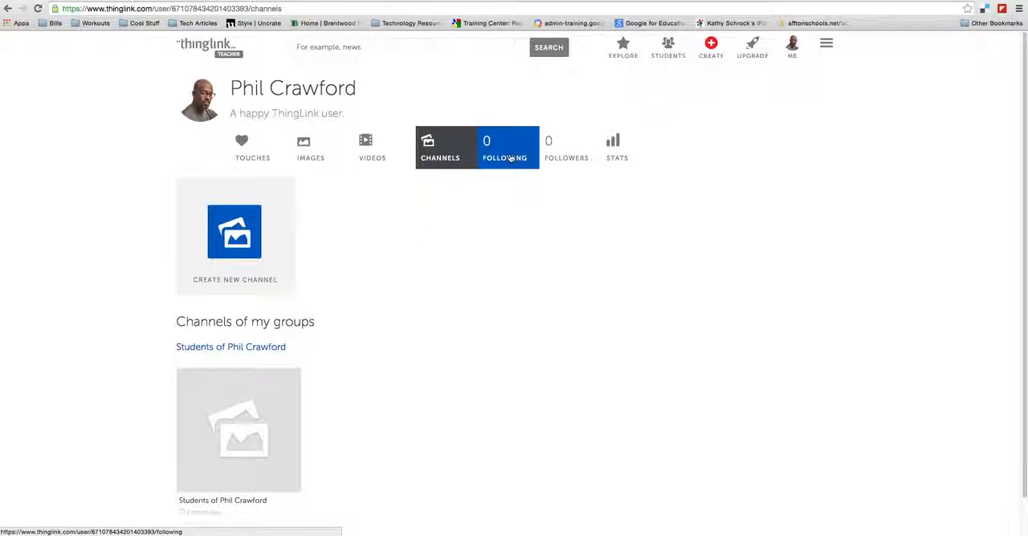
Step: View the following, followers and stats pages, then return to the Images list with the Stephen Curry image
click(505, 148)
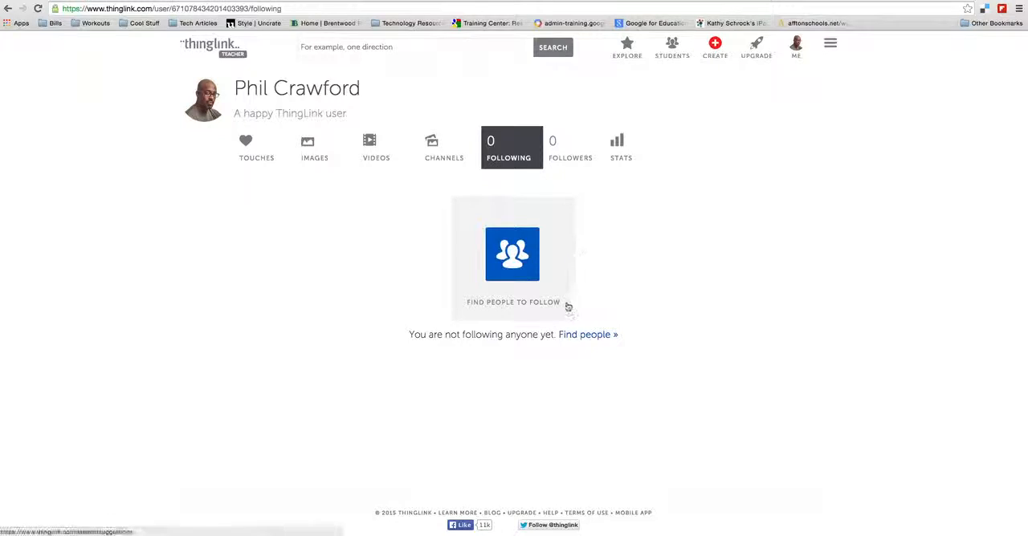
click(570, 147)
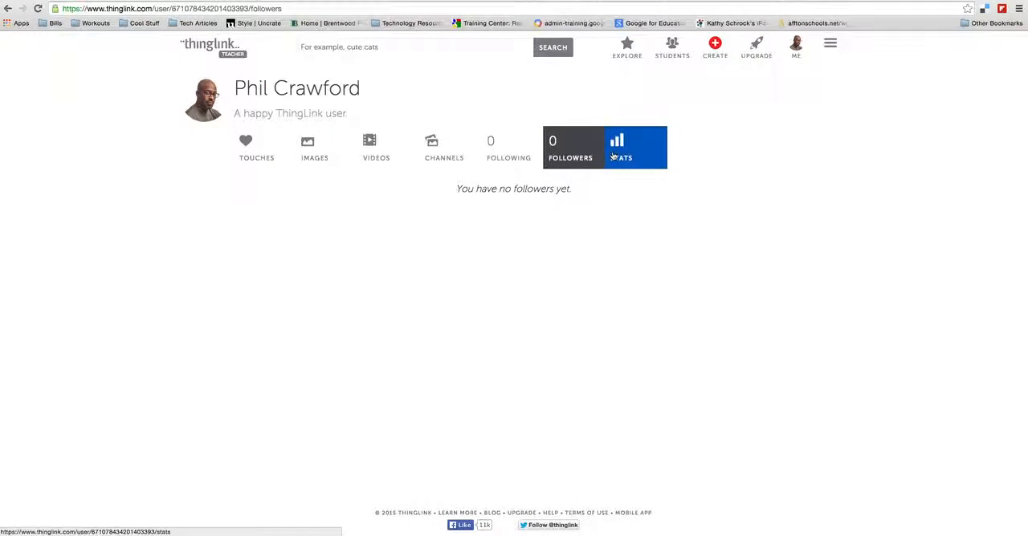
click(620, 148)
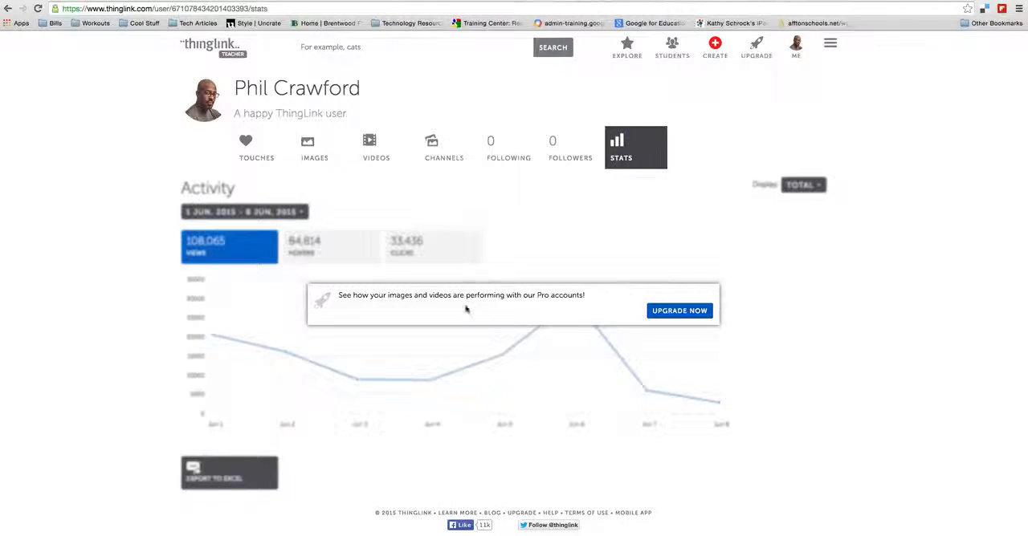
mouse_move(875, 294)
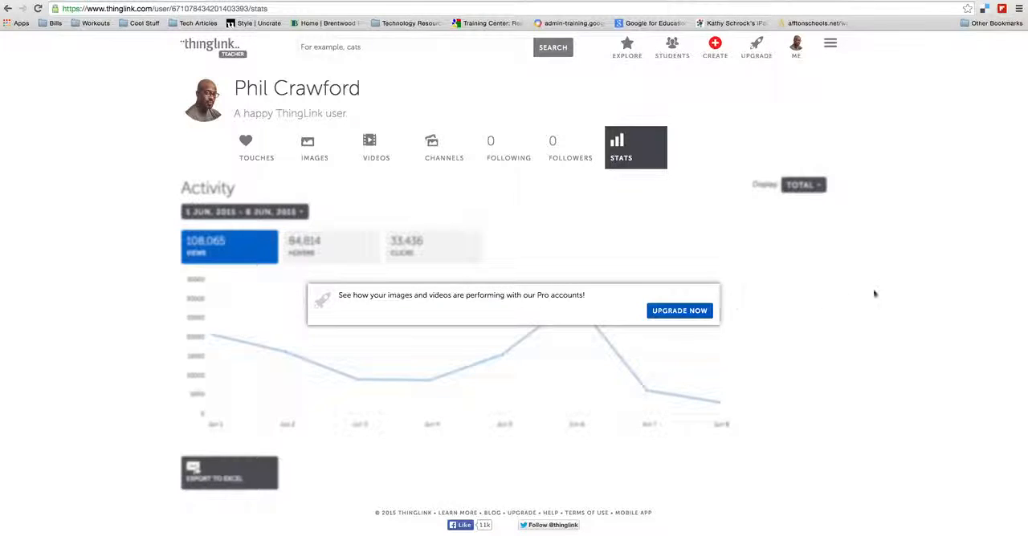
mouse_move(688, 321)
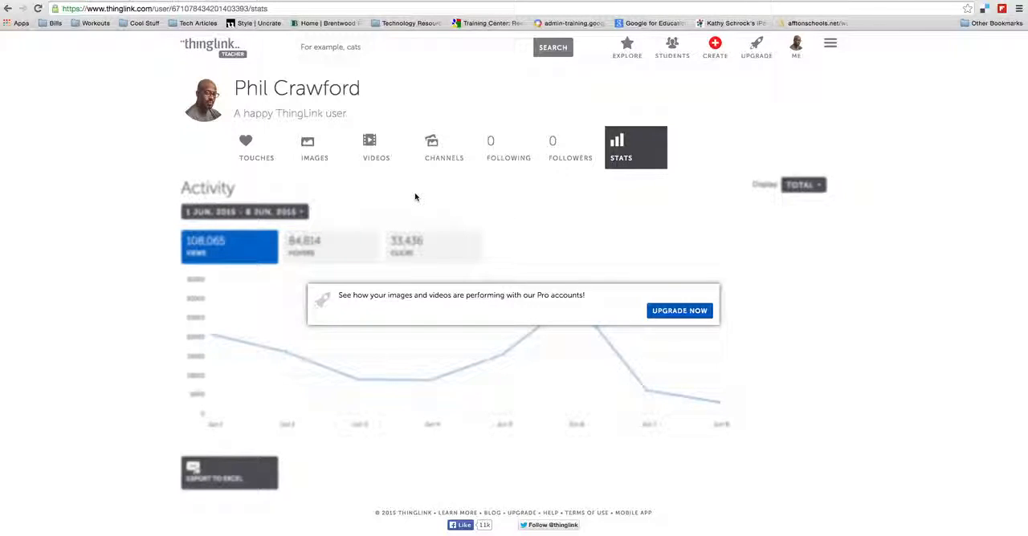
mouse_move(661, 300)
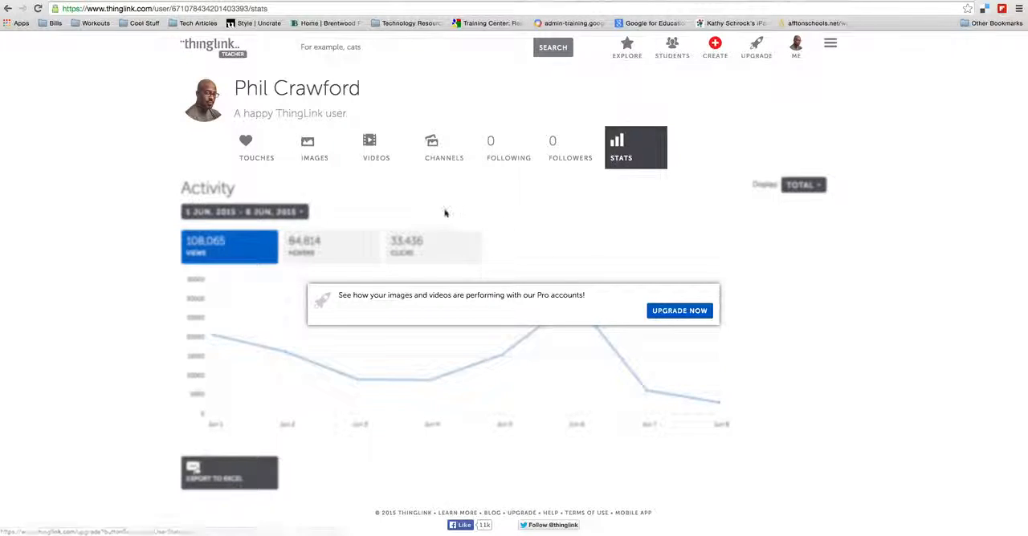
click(314, 147)
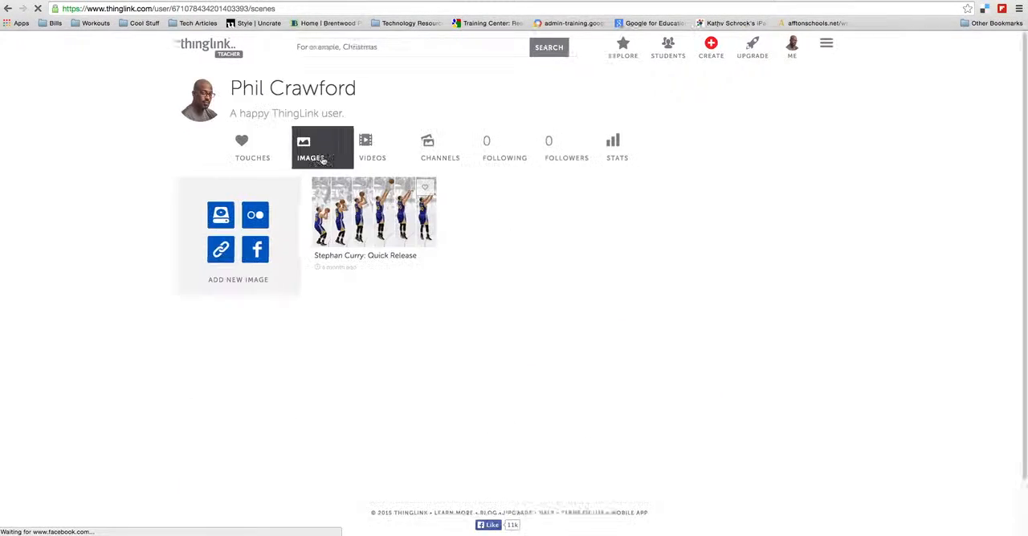
Step: Open the Stephan Curry: Quick Release image with its A, B and C tagged points
click(373, 212)
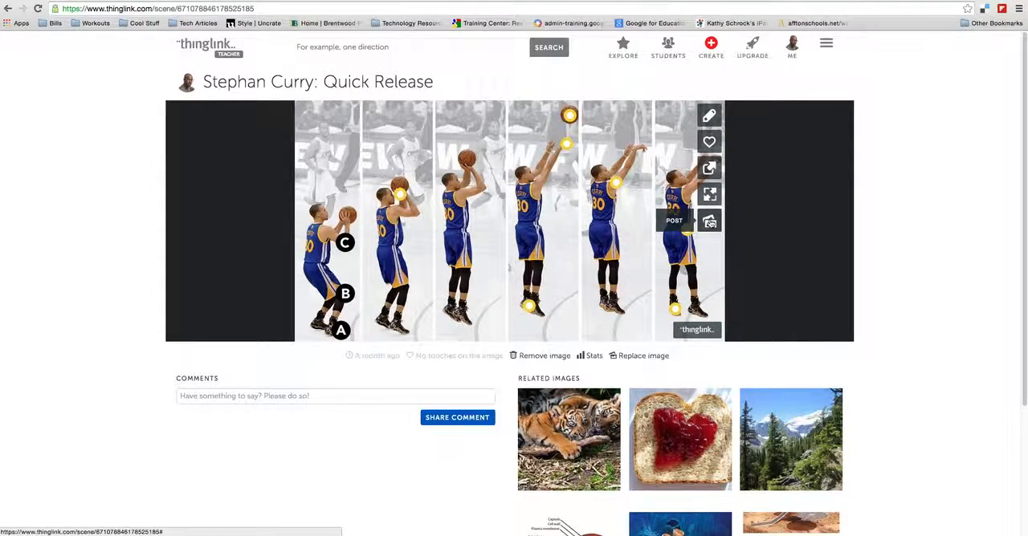
mouse_move(709, 194)
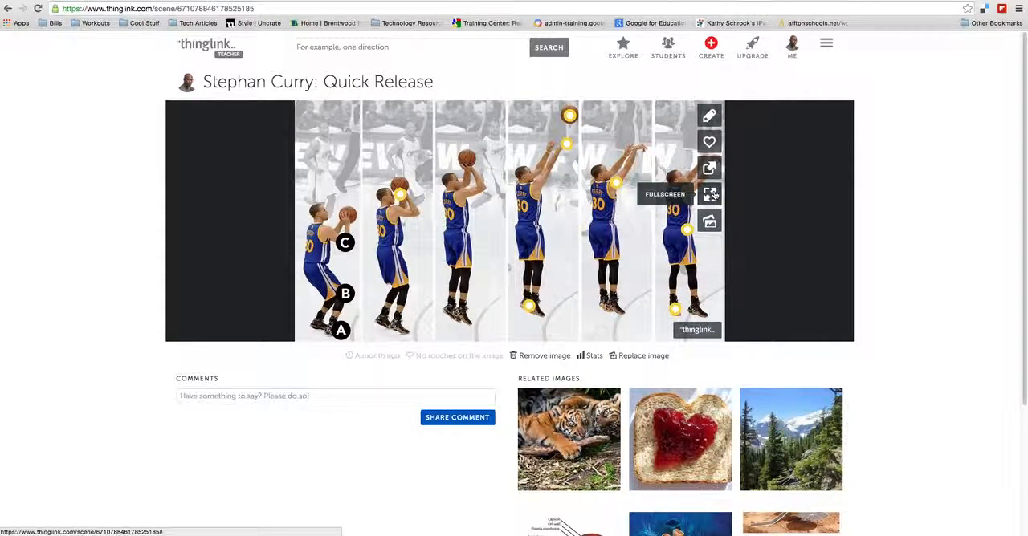
mouse_move(710, 167)
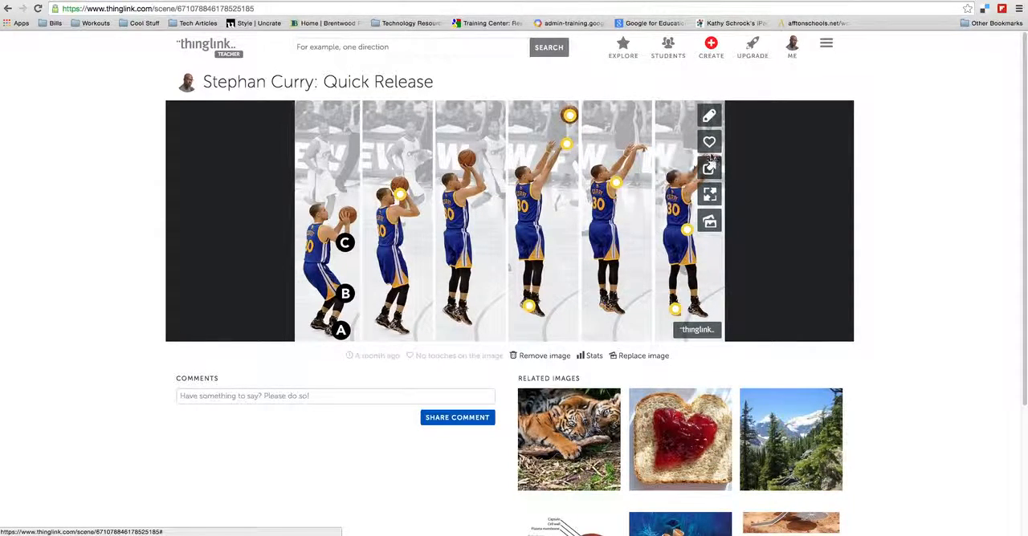
mouse_move(710, 142)
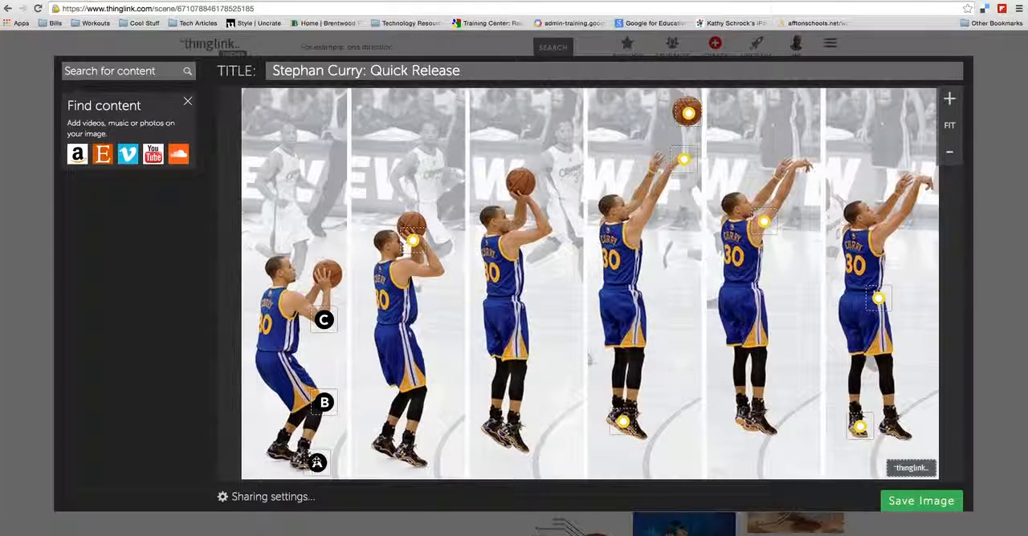
Step: Open the second frame's ball hotspot about the ball staying above his eye for editing
click(316, 462)
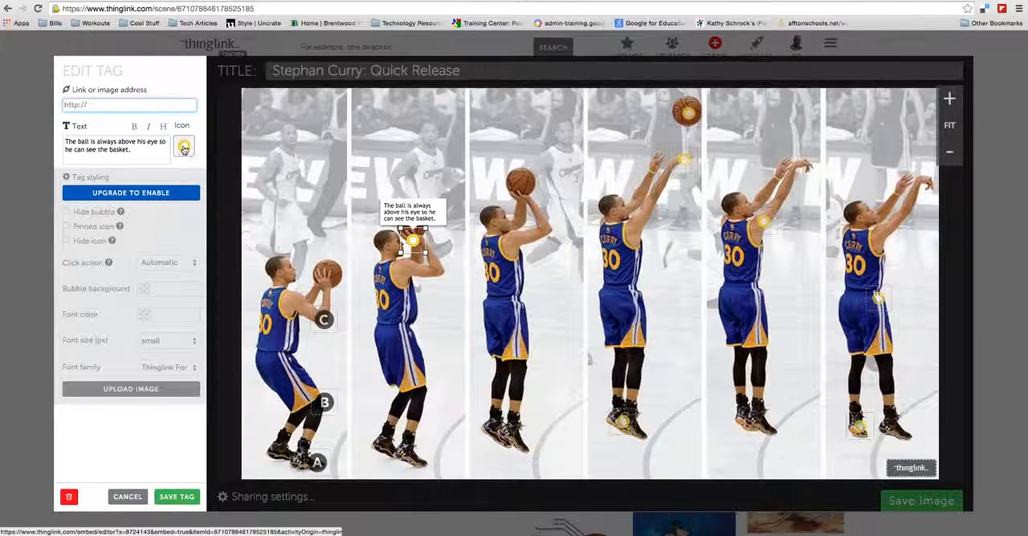
Step: Browse the hotspot icon choices without changing one, then select the hotspot's link address text
click(183, 146)
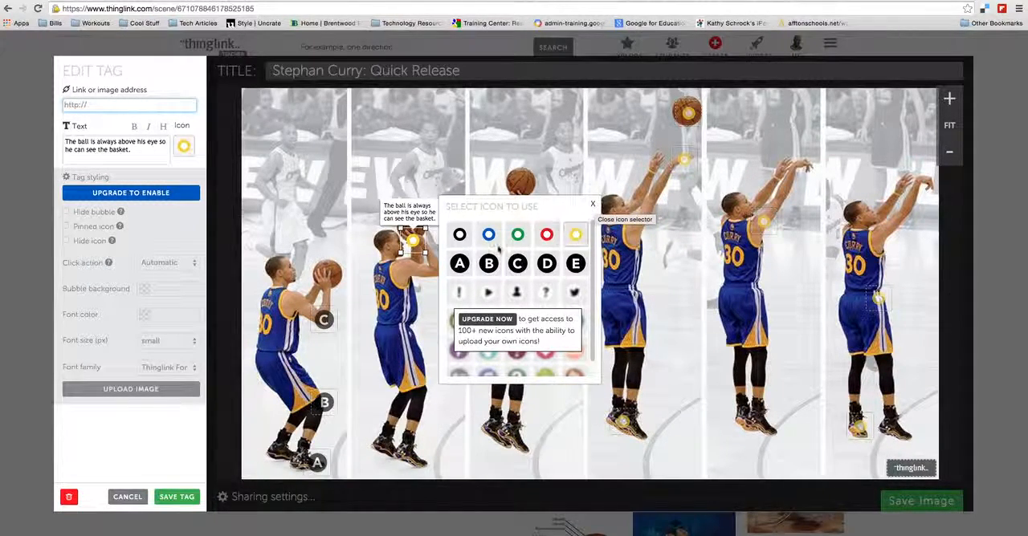
click(592, 204)
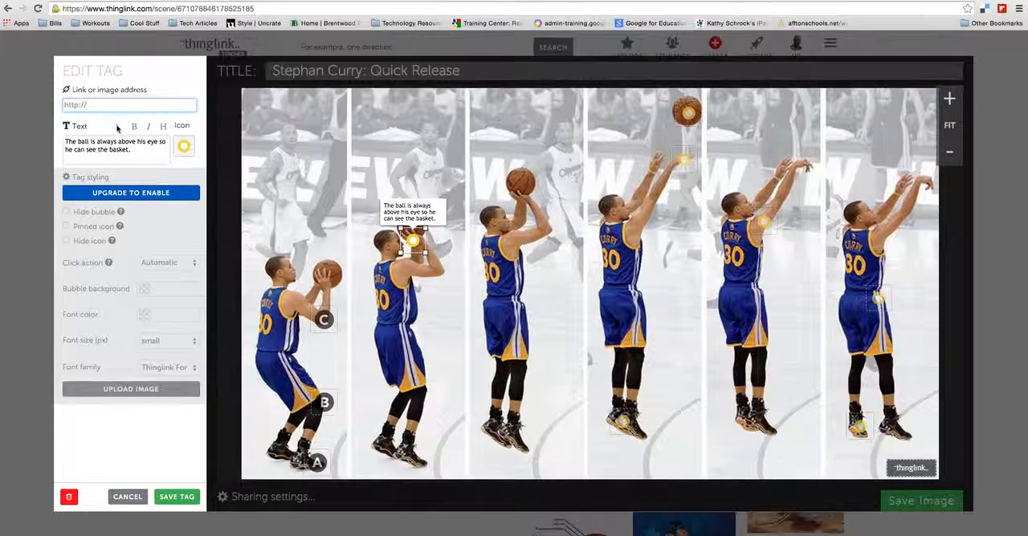
triple_click(112, 146)
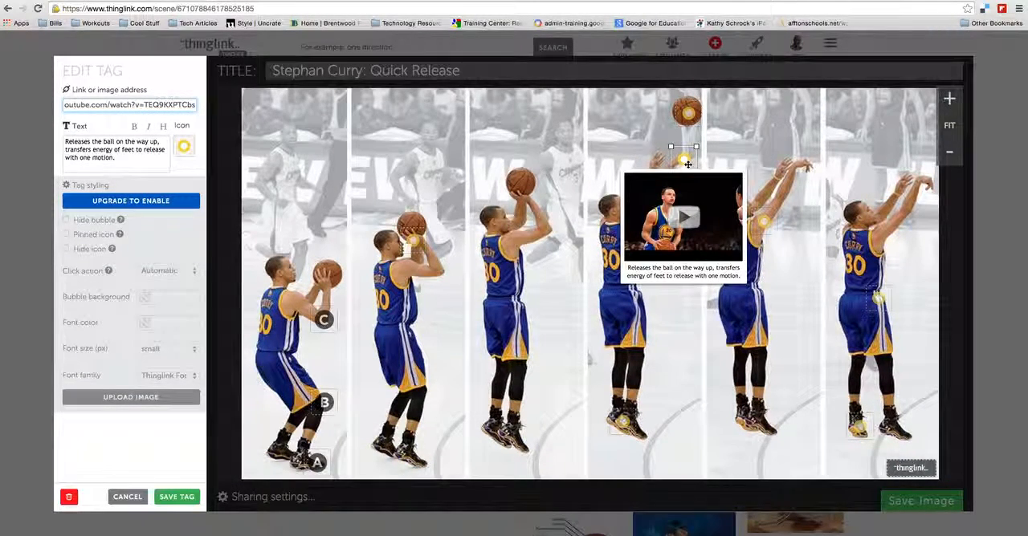
Step: Review hotspot A about feet aligning with the basket, then save the tag and close its editor
click(687, 113)
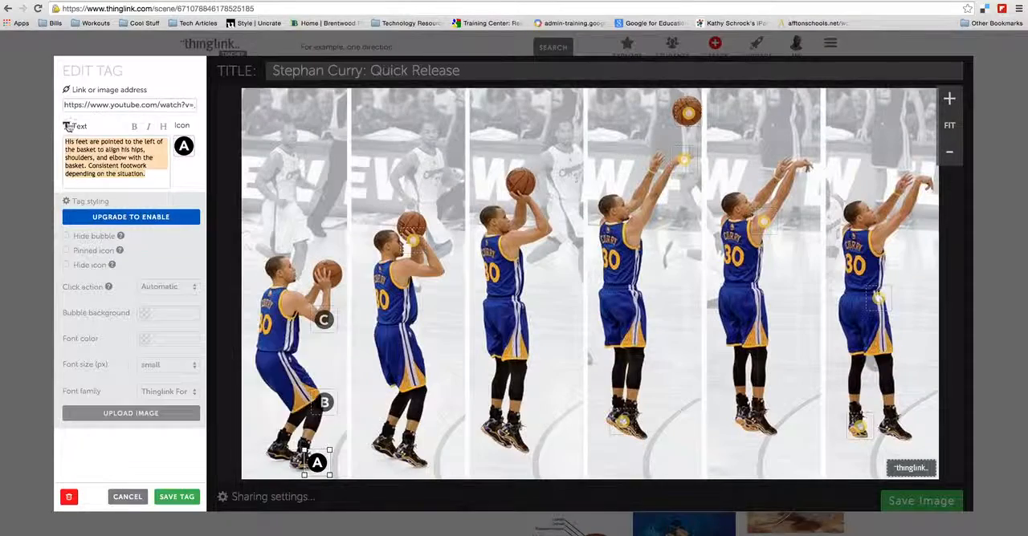
click(128, 105)
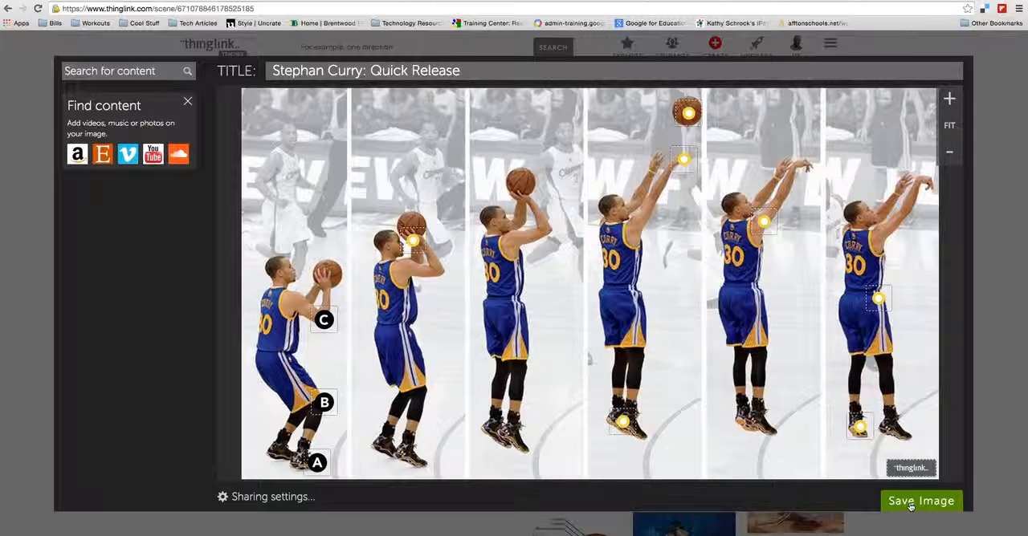
Step: Save the Curry image, post it to the students' channel, and bring up its share link and embed code
click(922, 501)
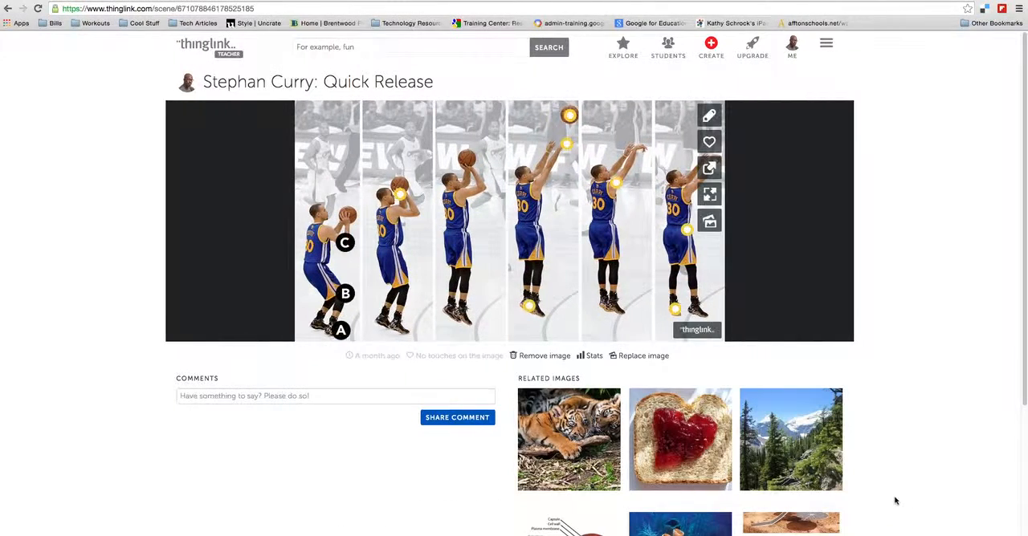
mouse_move(710, 193)
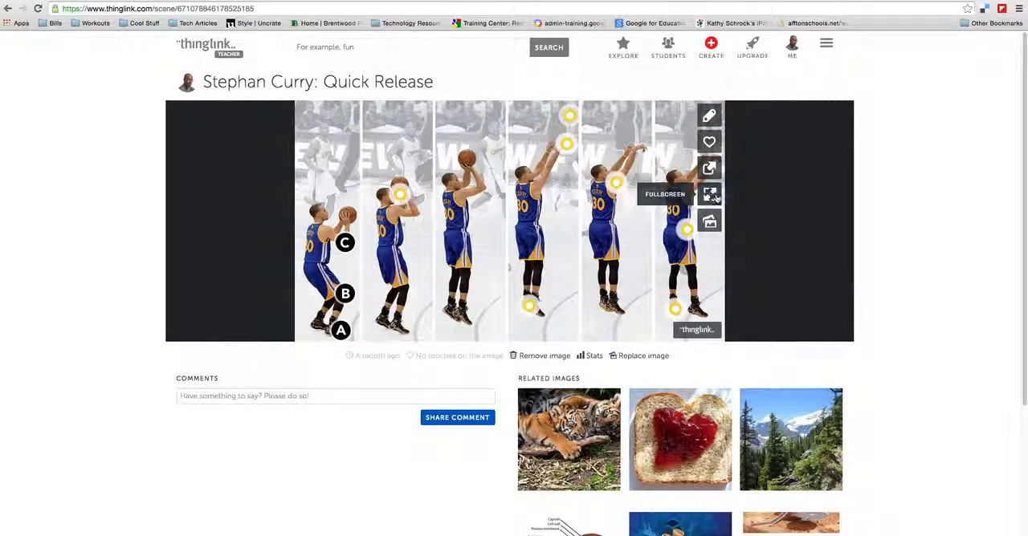
mouse_move(710, 221)
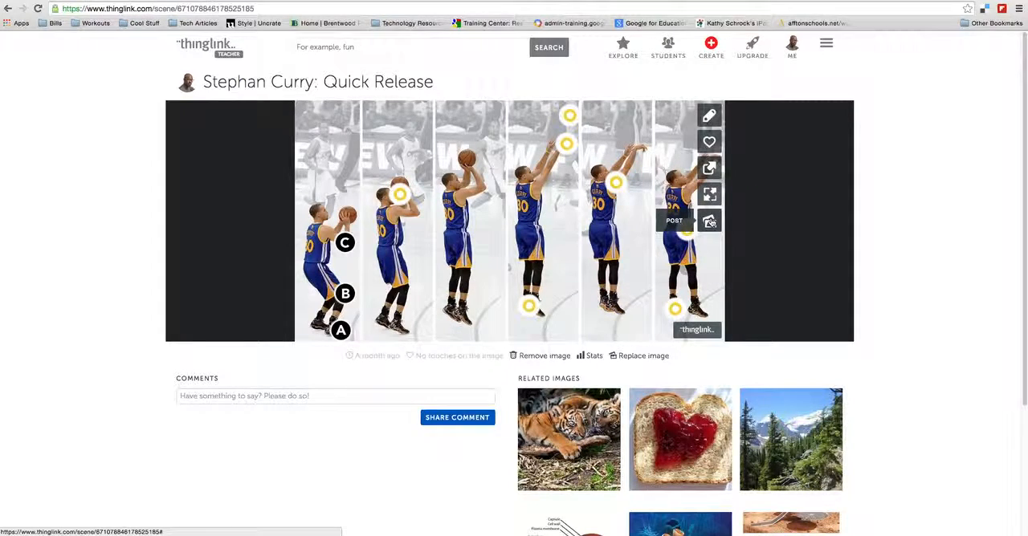
click(710, 221)
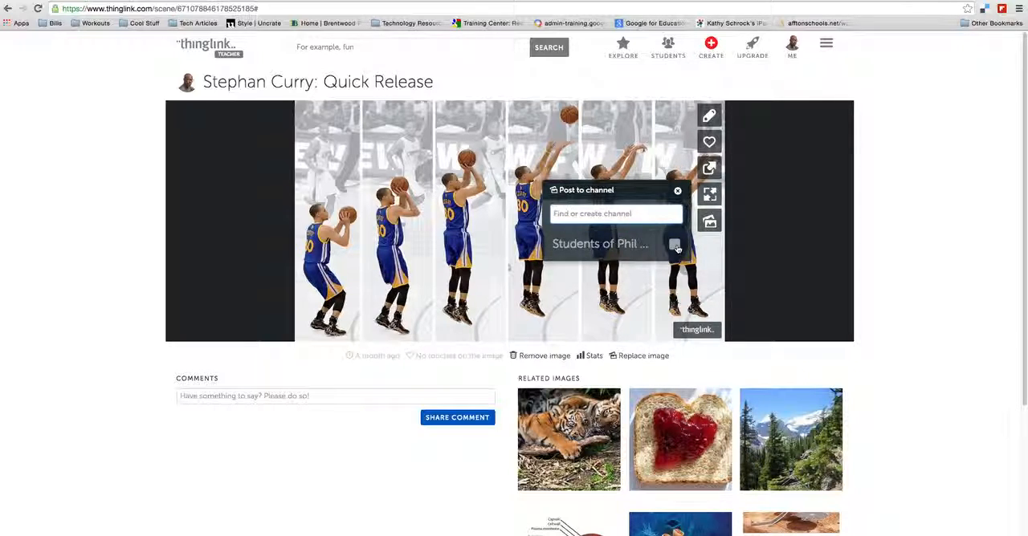
click(675, 244)
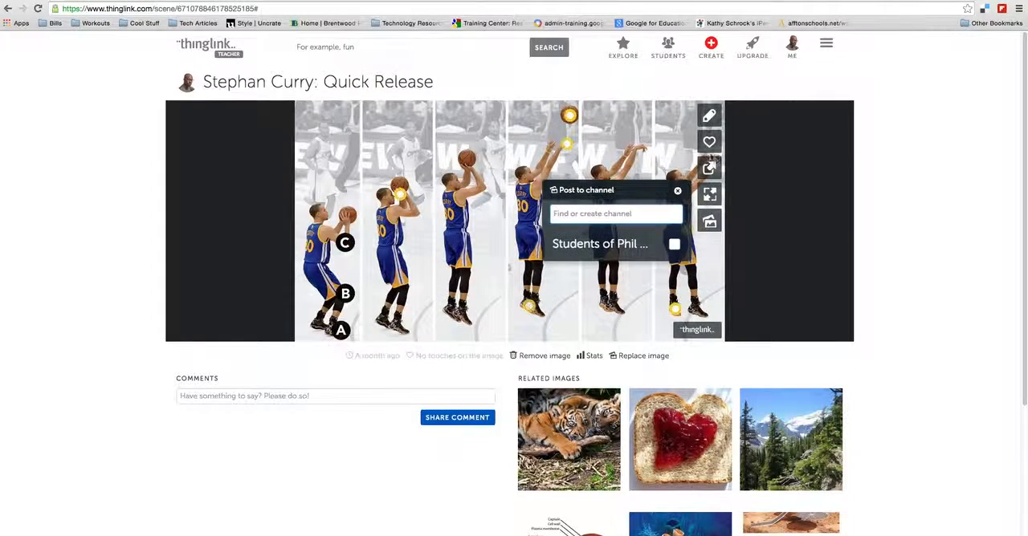
mouse_move(710, 167)
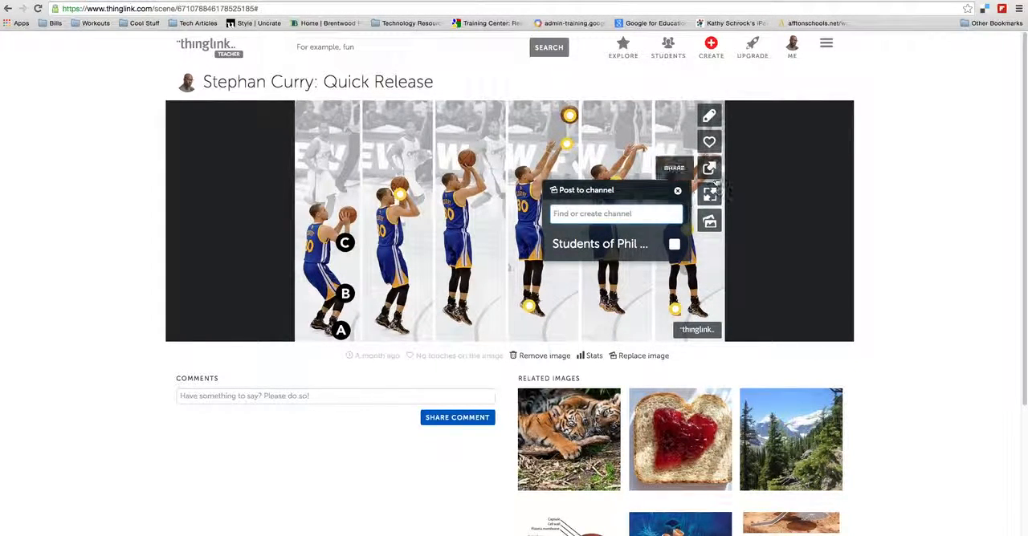
click(710, 167)
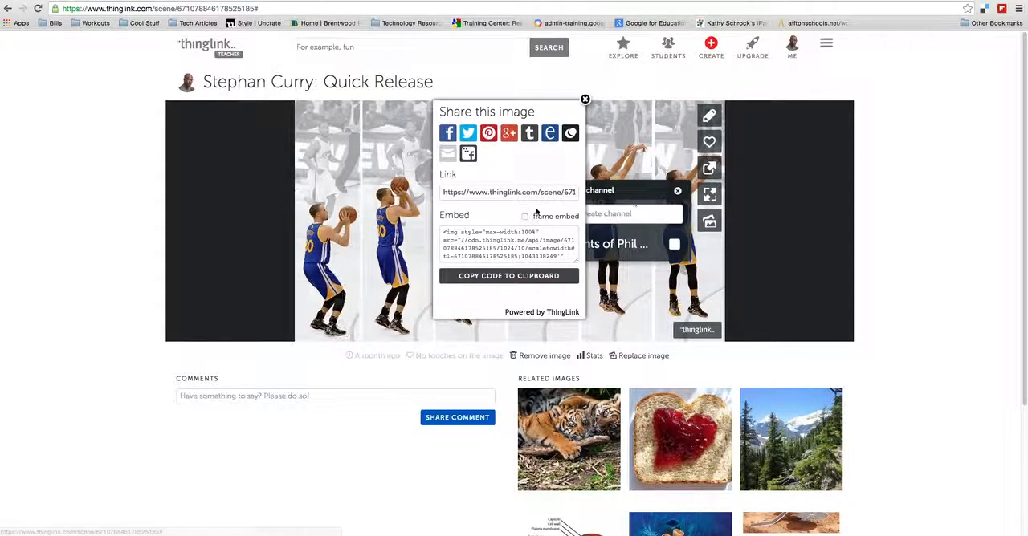
Step: Close and reopen the Share this image box, then select the image's link URL for copying
click(584, 99)
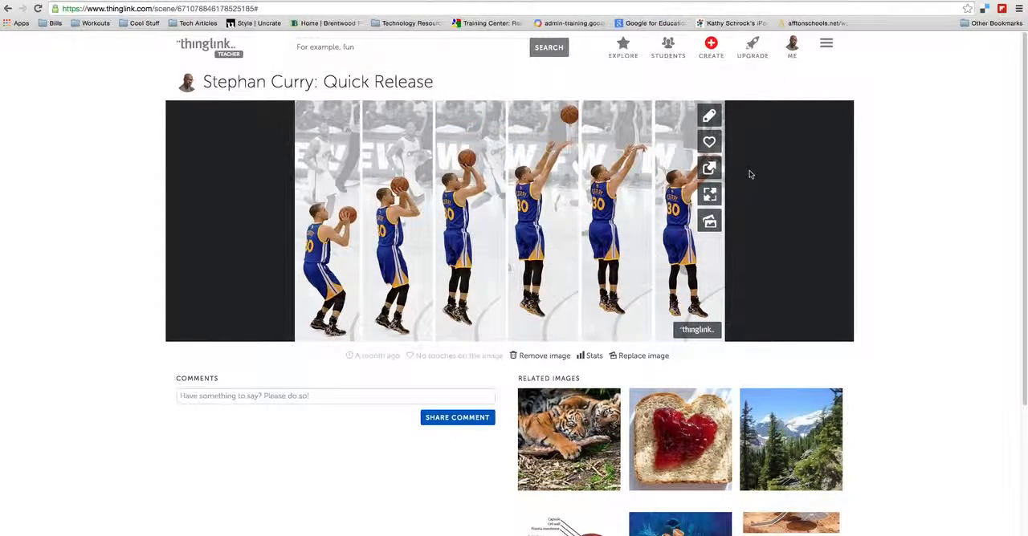
click(708, 167)
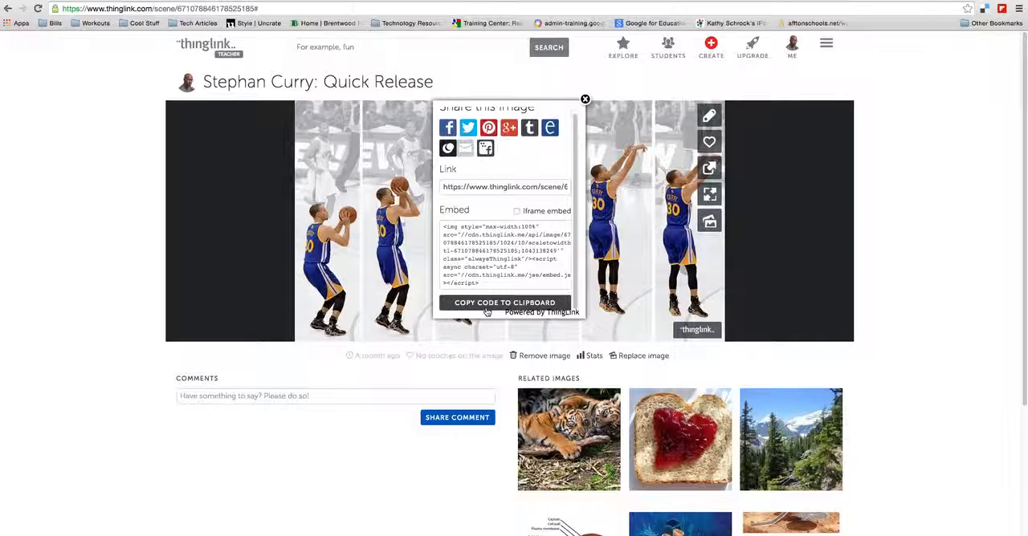
click(504, 186)
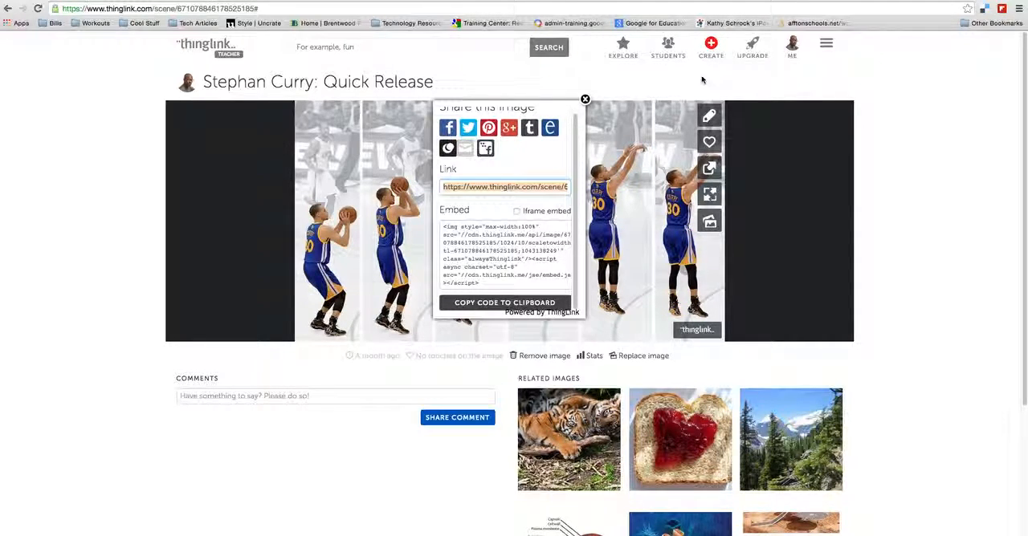
mouse_move(752, 47)
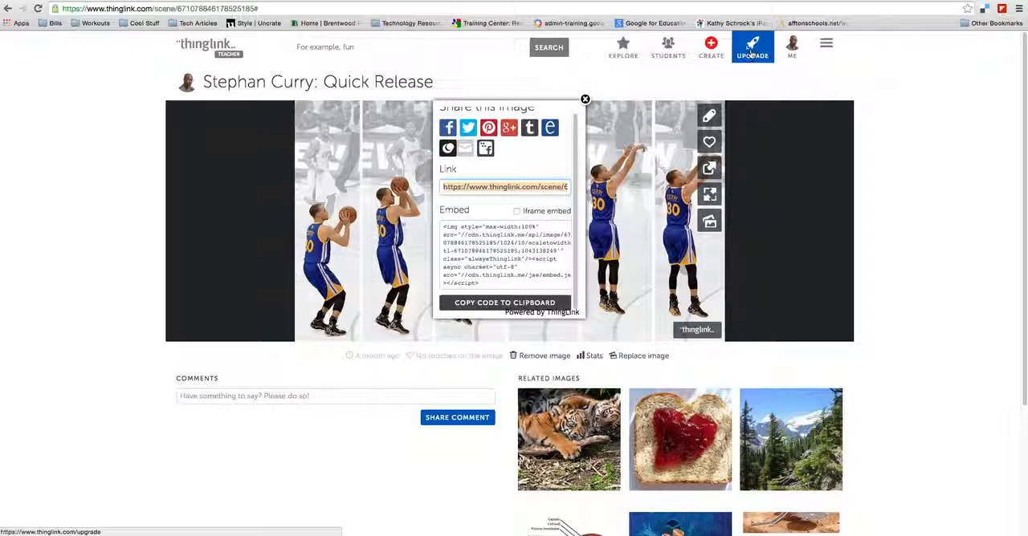